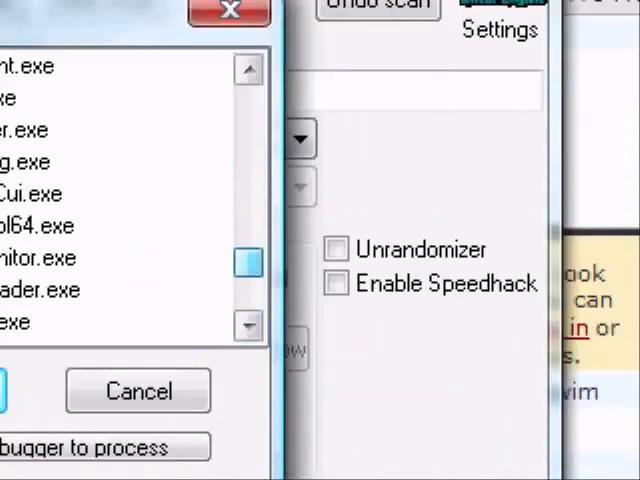
# Select the 'Play Music Catch, a free online game' Firefox entry in the process list.
pyautogui.scroll(-3)
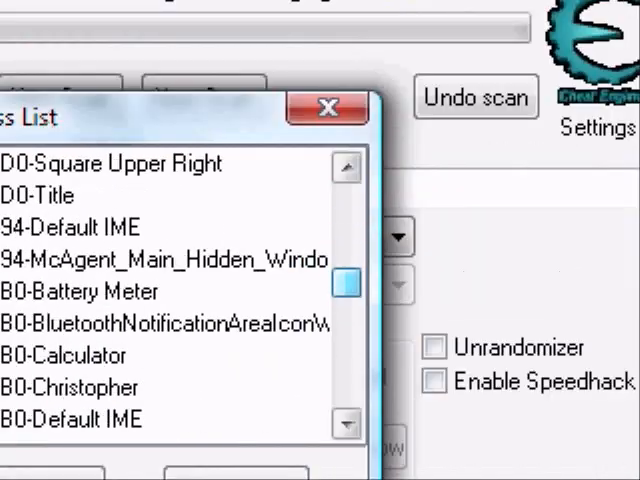
pyautogui.scroll(-3)
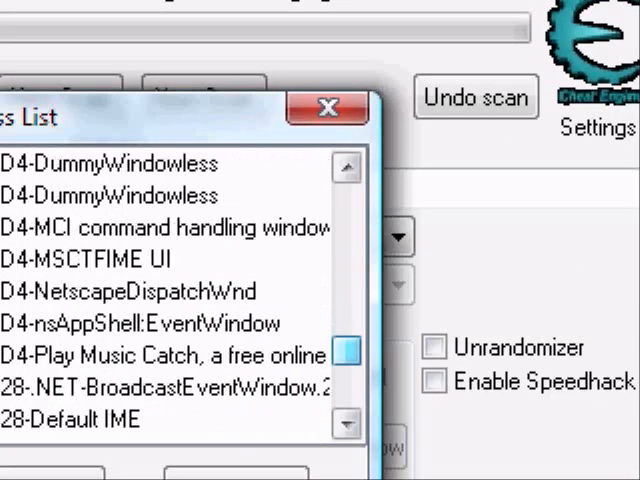
pyautogui.click(327, 107)
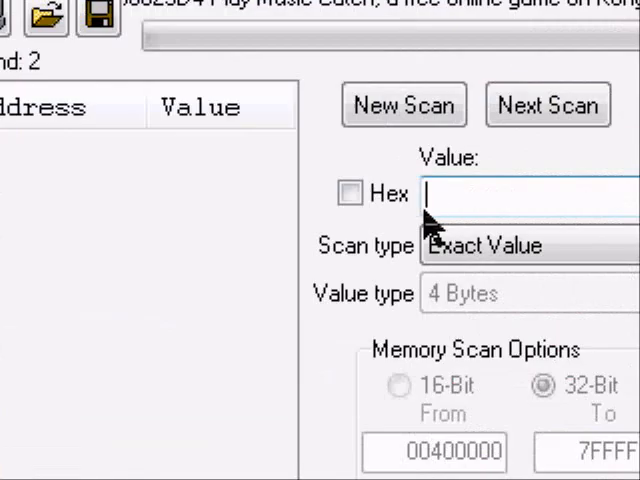
# Run a new first scan for the exact 4-byte value 1.
pyautogui.click(403, 104)
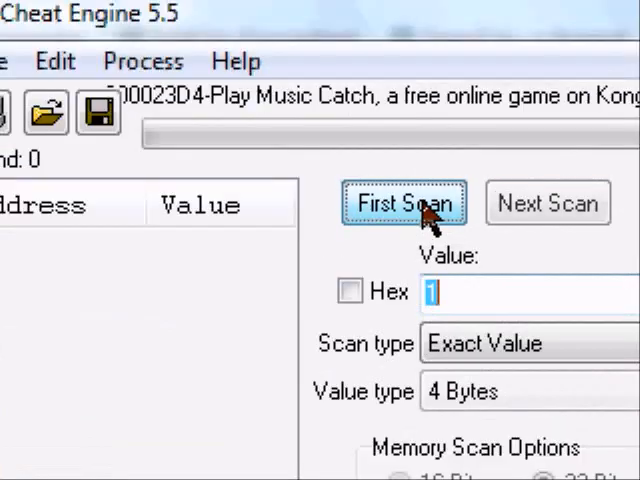
pyautogui.click(405, 202)
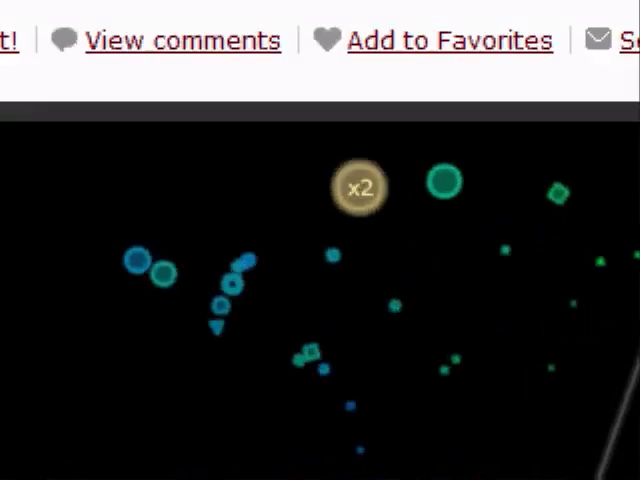
# Resume the paused game, then run Next Scan for the value 4.
pyautogui.scroll(-3)
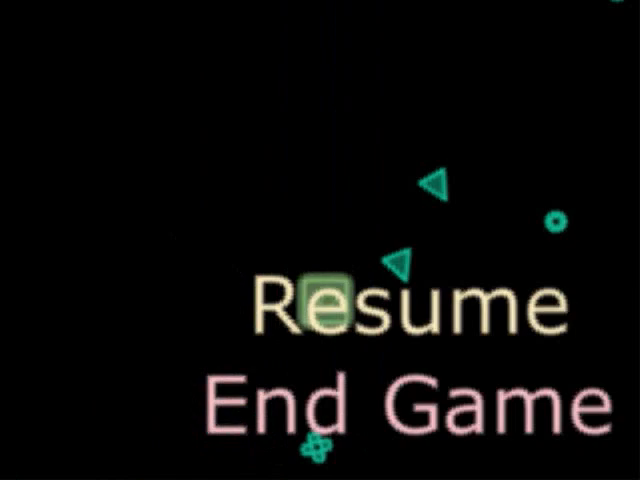
pyautogui.click(400, 308)
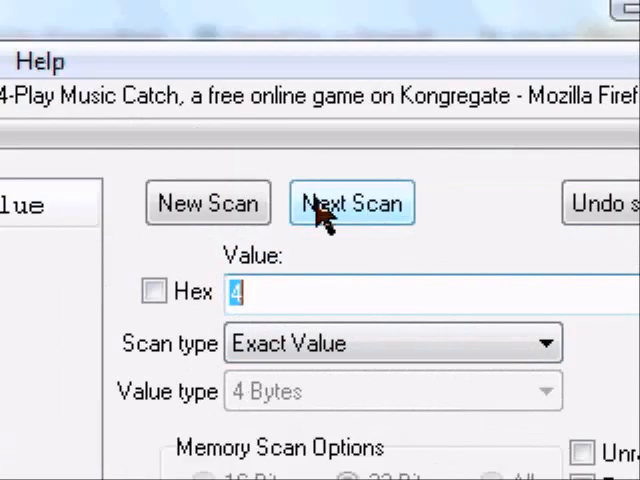
pyautogui.click(351, 203)
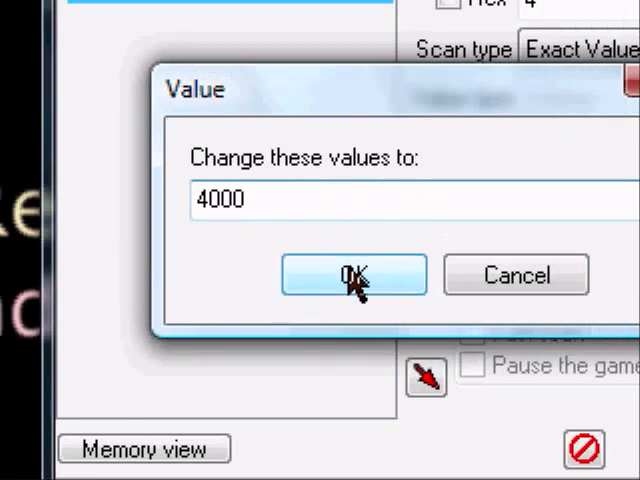
# Confirm 4000 as the new value for the found multiplier addresses.
pyautogui.click(353, 274)
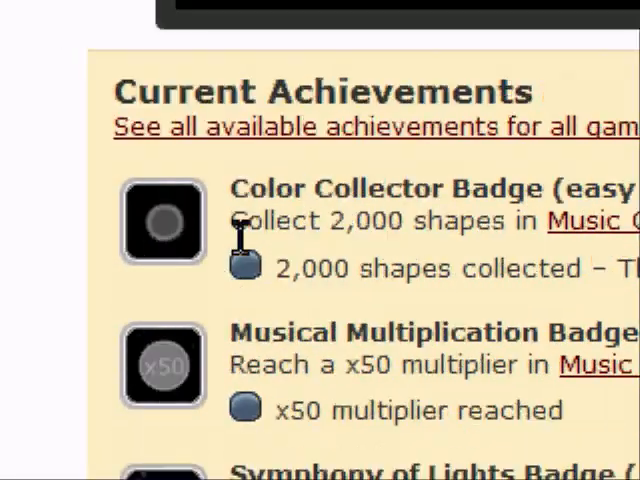
# Scroll the Kongregate page down to Current Achievements and back up.
pyautogui.scroll(-3)
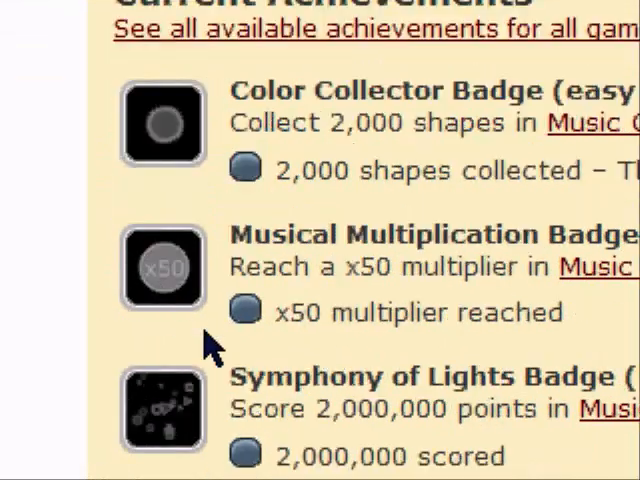
pyautogui.scroll(3)
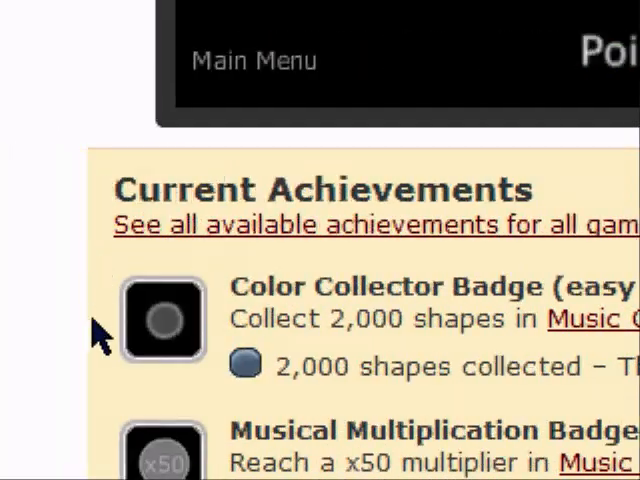